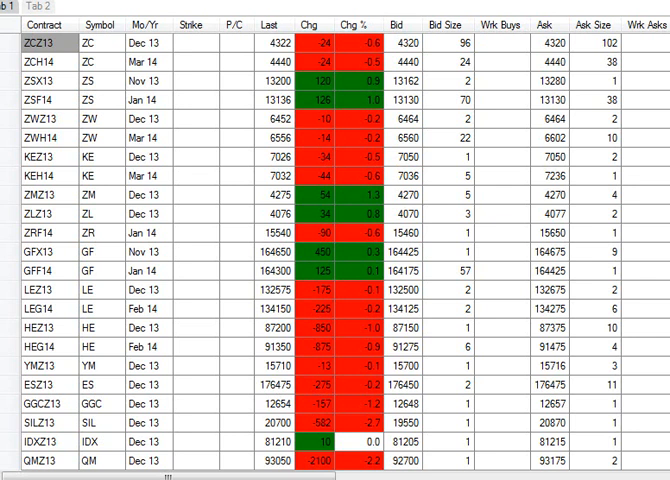
mouse_move(468, 132)
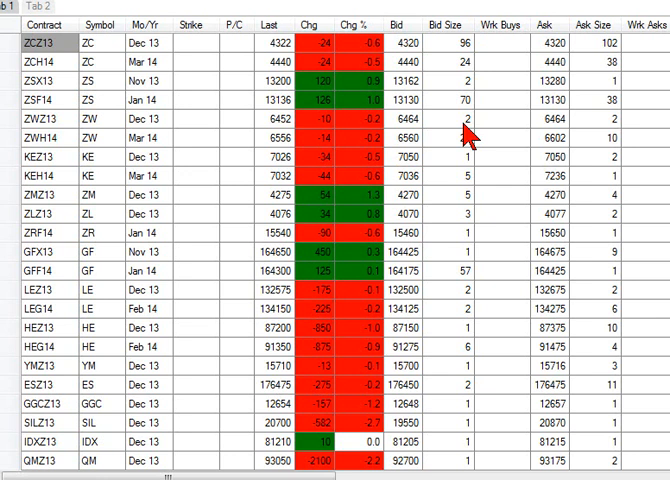
scroll(down, 3)
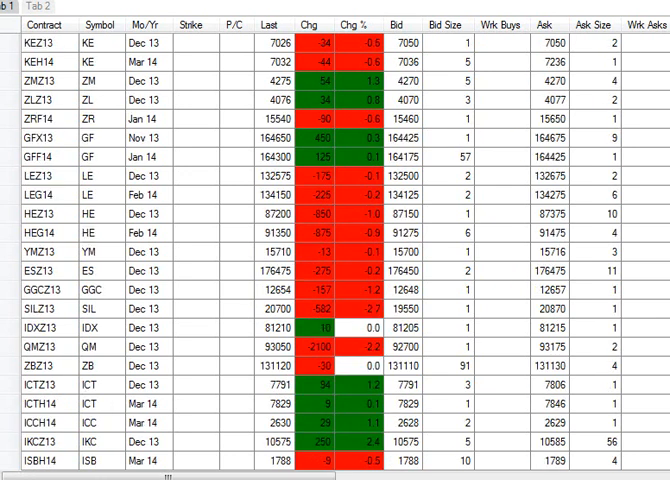